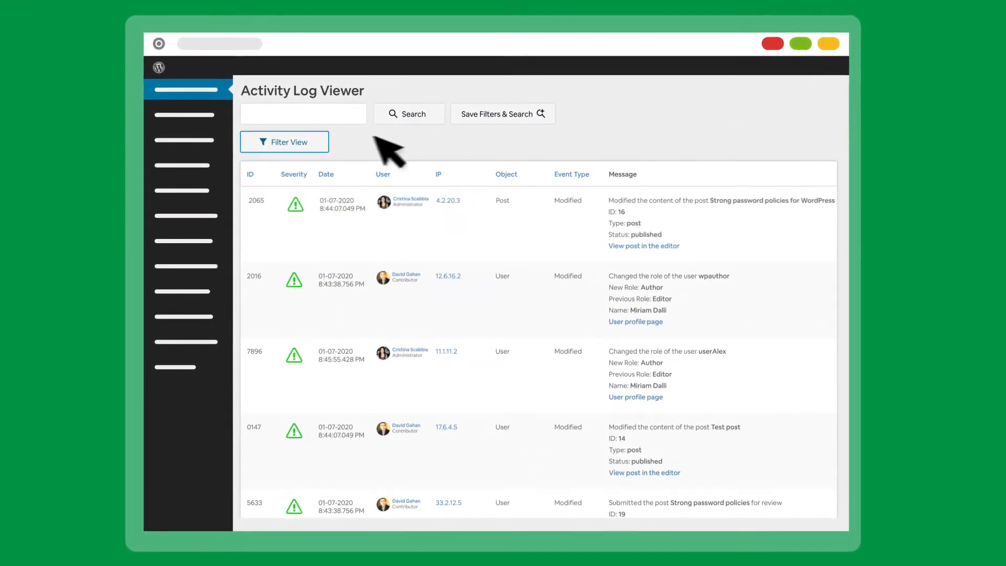
- Expand the log viewer's filter panel and filter entries by the username 'Cristi'
click(284, 141)
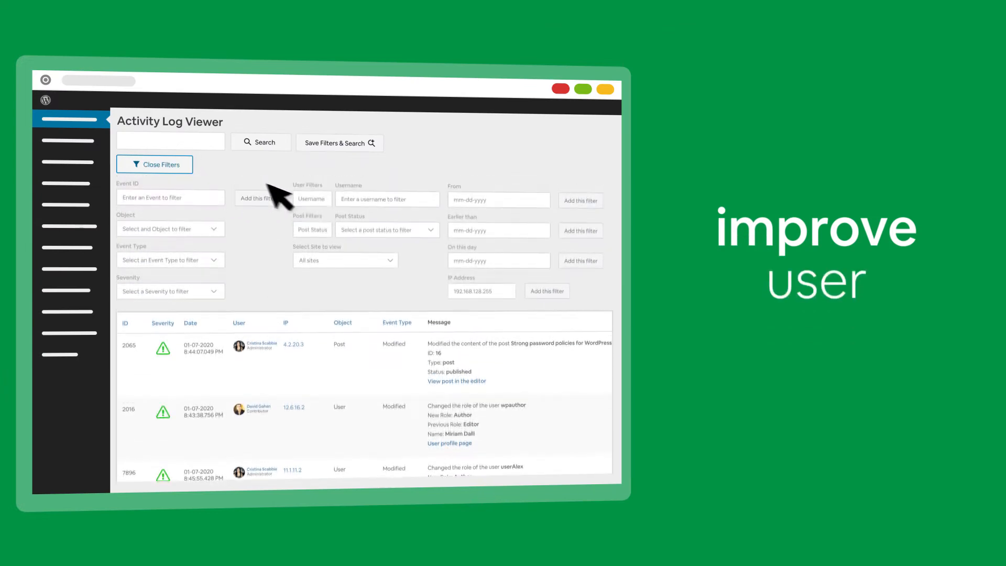
text(Cristi)
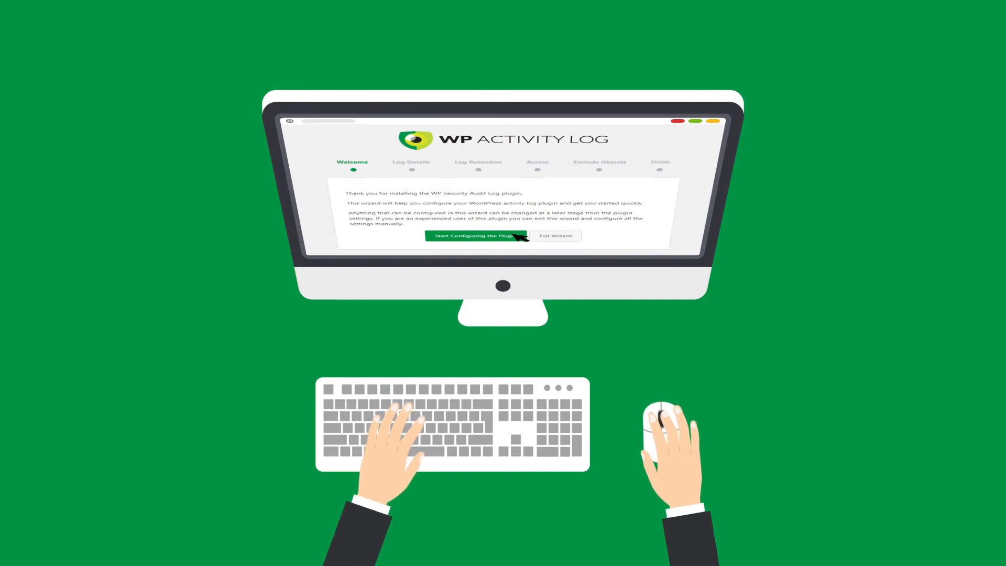
- Begin the setup wizard and advance to its Log Details step for the Geek level
click(475, 234)
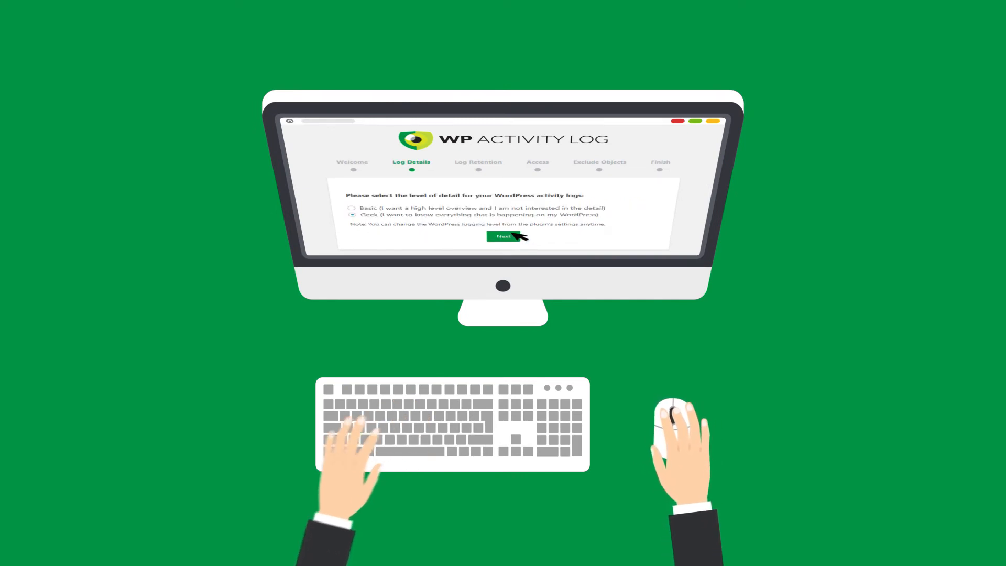
click(503, 239)
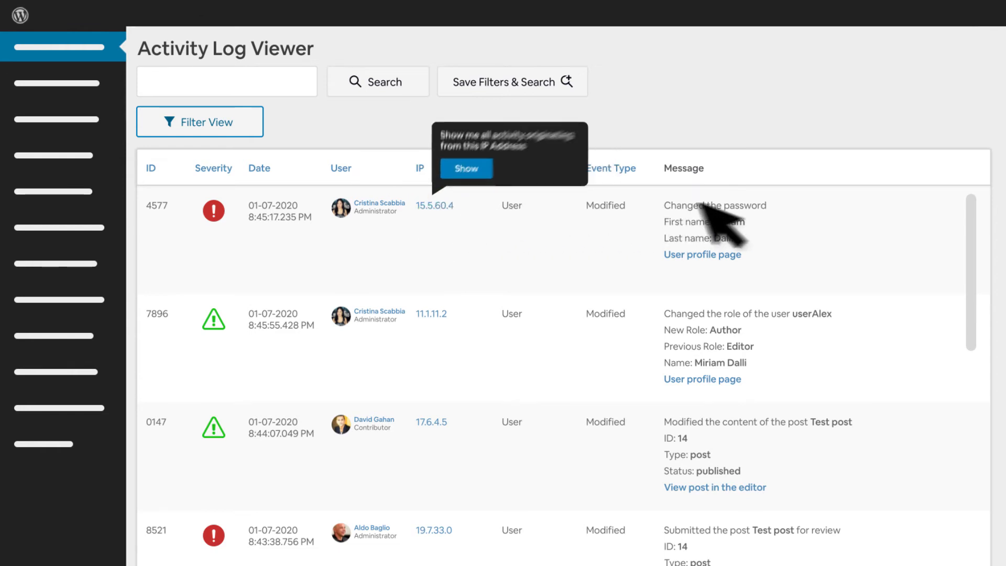
- Scroll from the IP address activity popup down to the features overview page
scroll(down, 3)
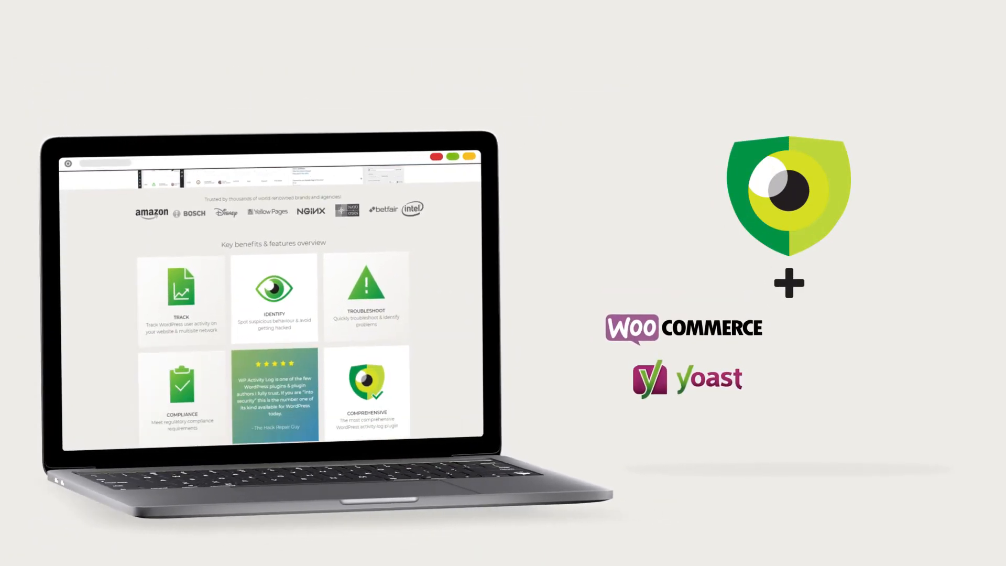
- Scroll the homepage down to the More Than 1 Million Downloads section and footer
scroll(down, 3)
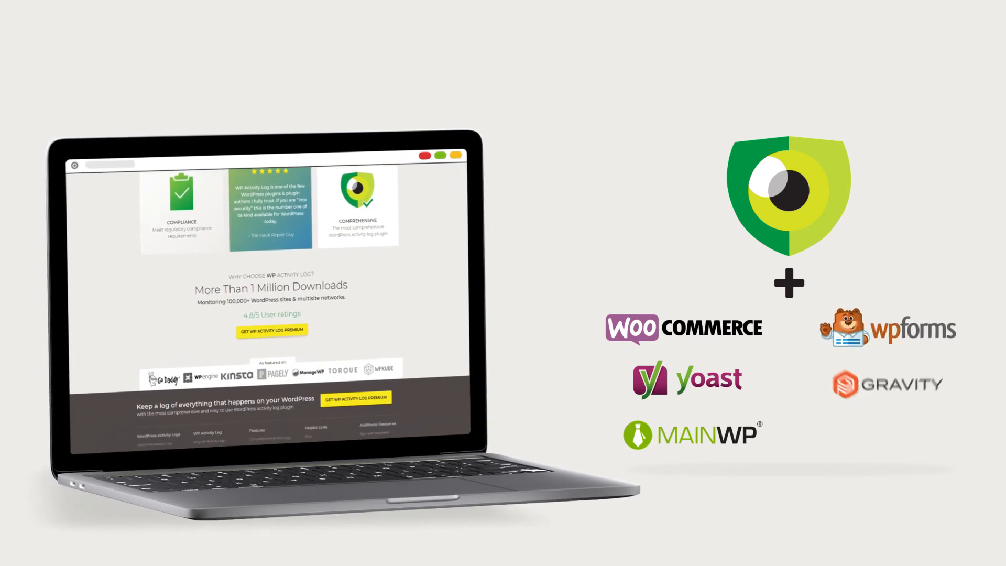
scroll(down, 3)
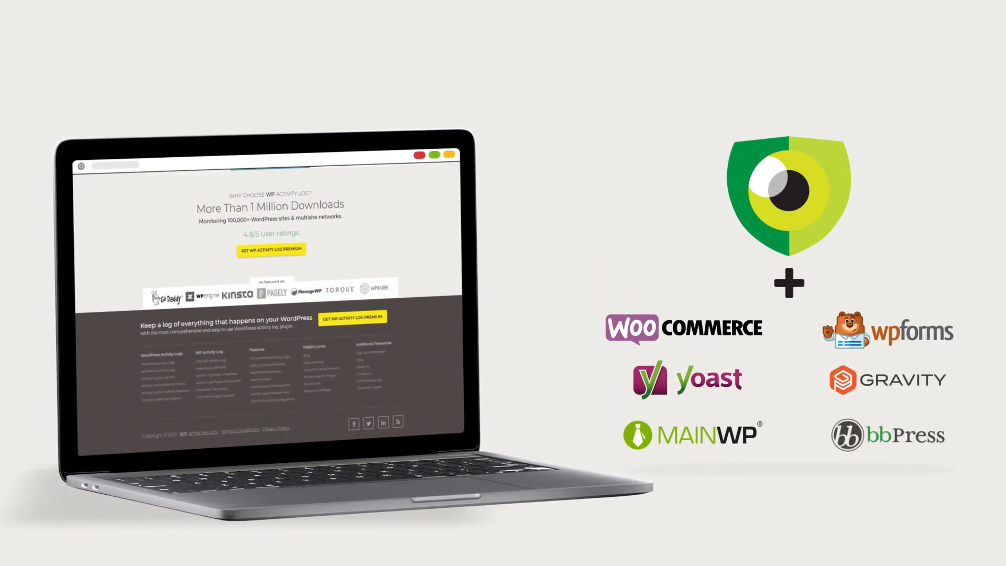